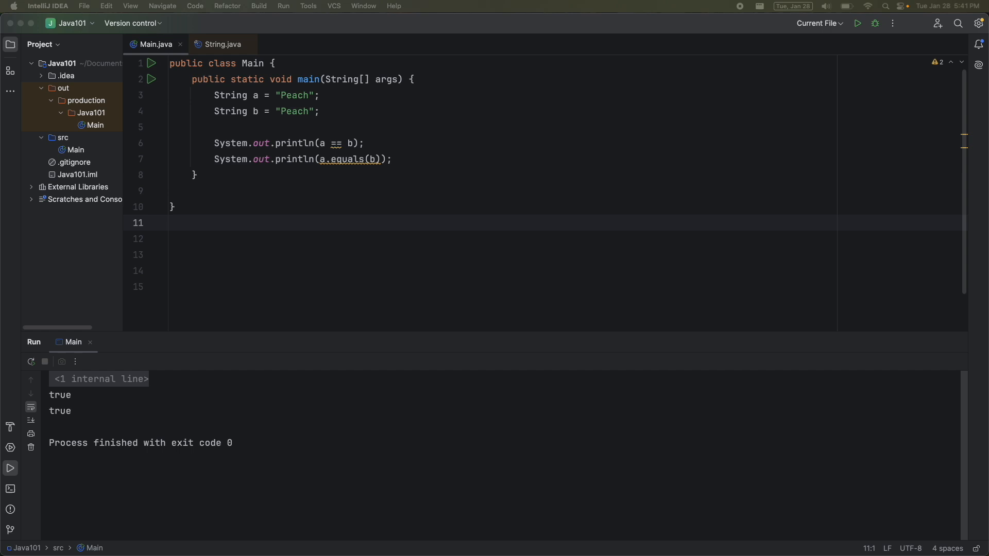
mouse_move(333, 156)
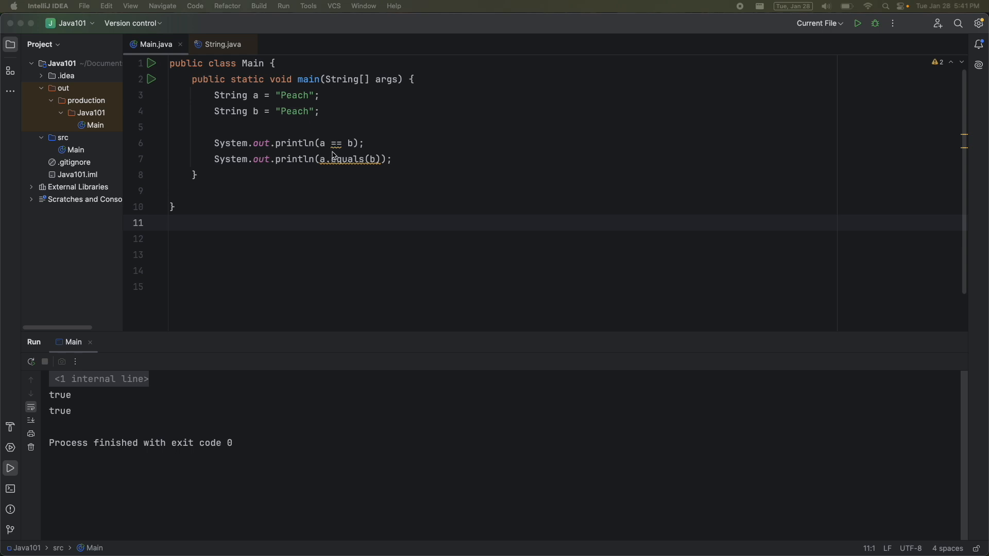
Place the cursor at the end of the a == b print line to start a comment
left_click(365, 143)
type(" //")
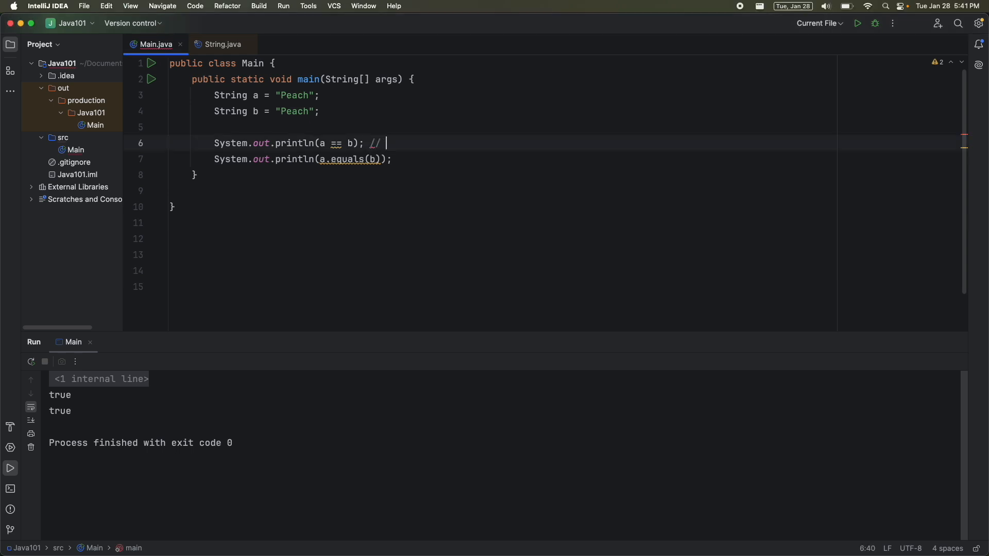
Comment the print lines: 'are these the same string literal' and 'do these strings have the same value'
type("are these the same string literal")
left_click(304, 159)
type(" //")
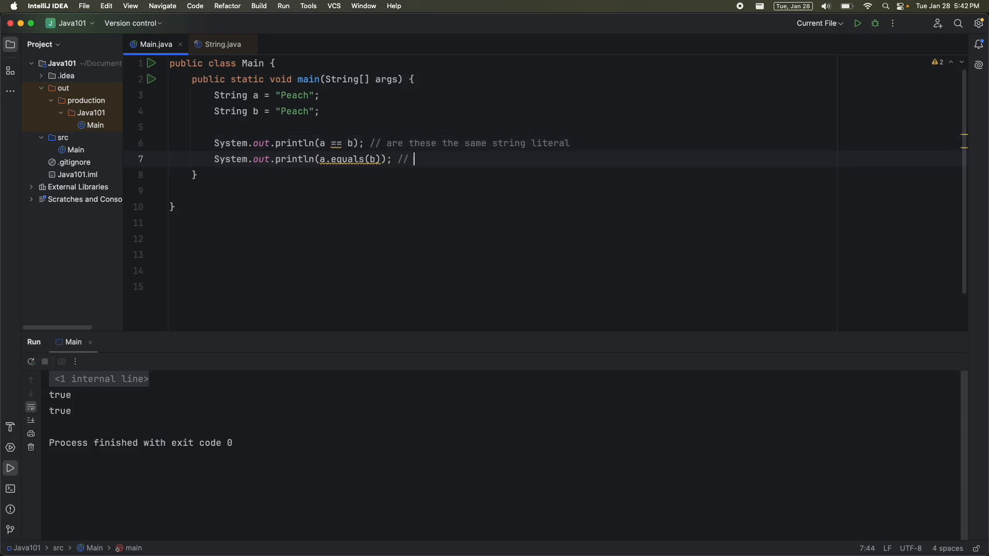
type("do these strin")
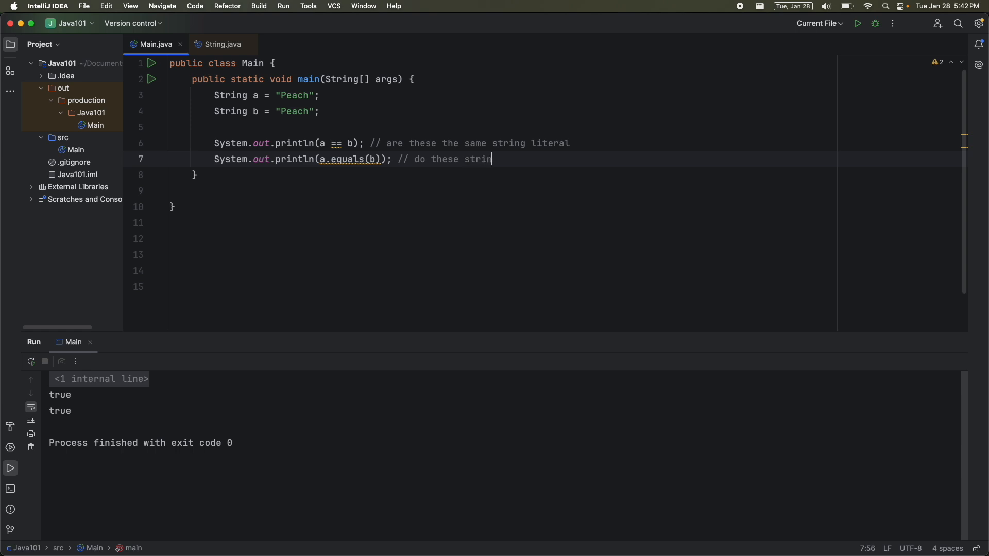
type("gs have the same value")
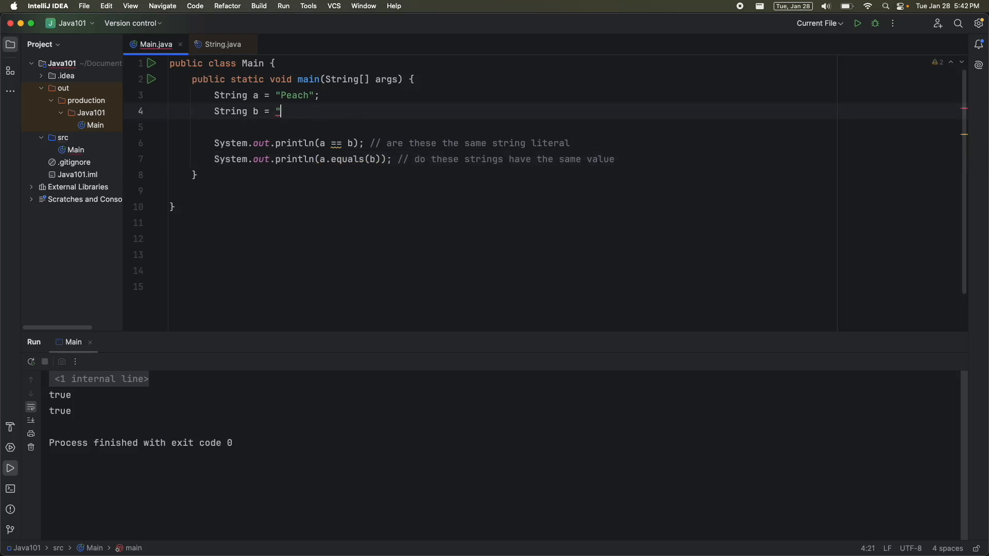
Change b to new String("Peach") and run the program
type("new STring(")
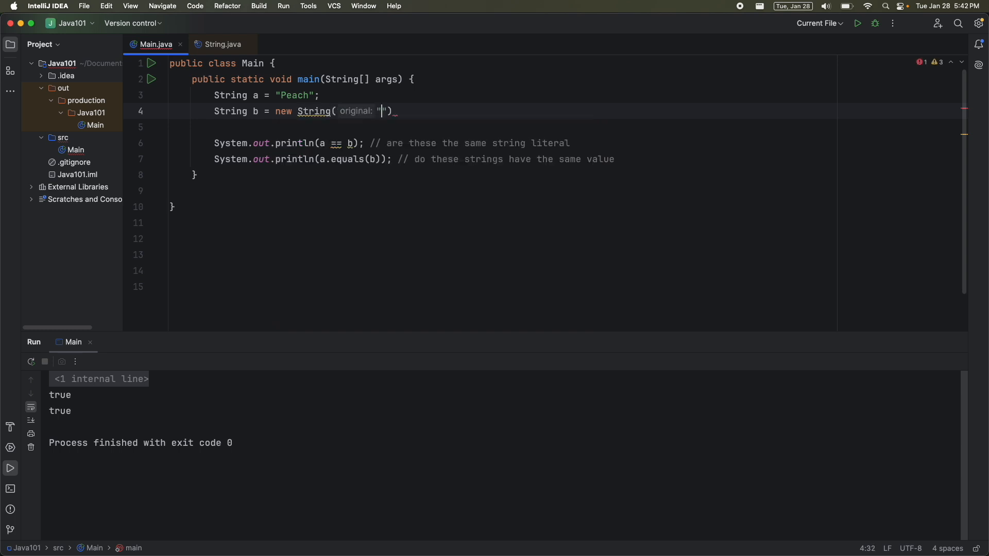
type("Peach\");")
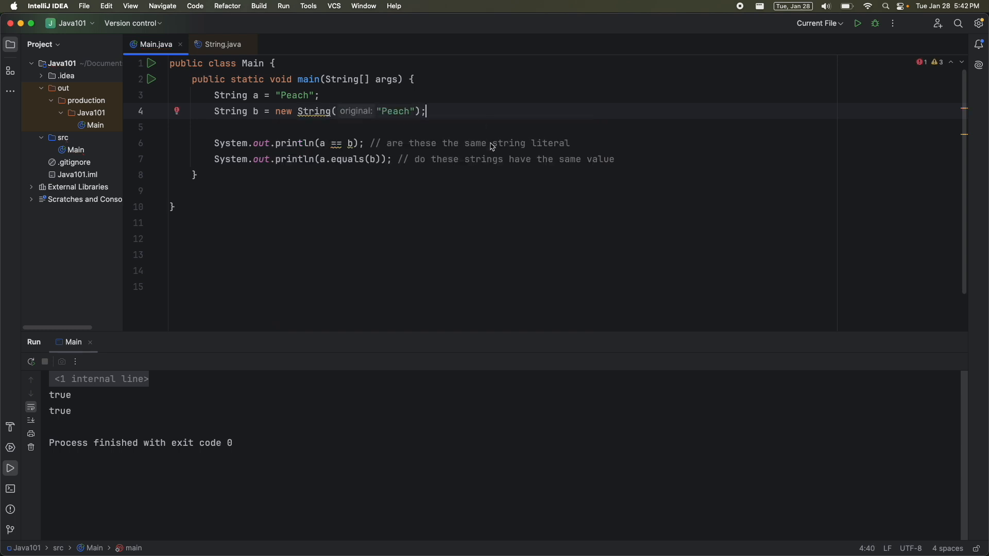
left_click(857, 23)
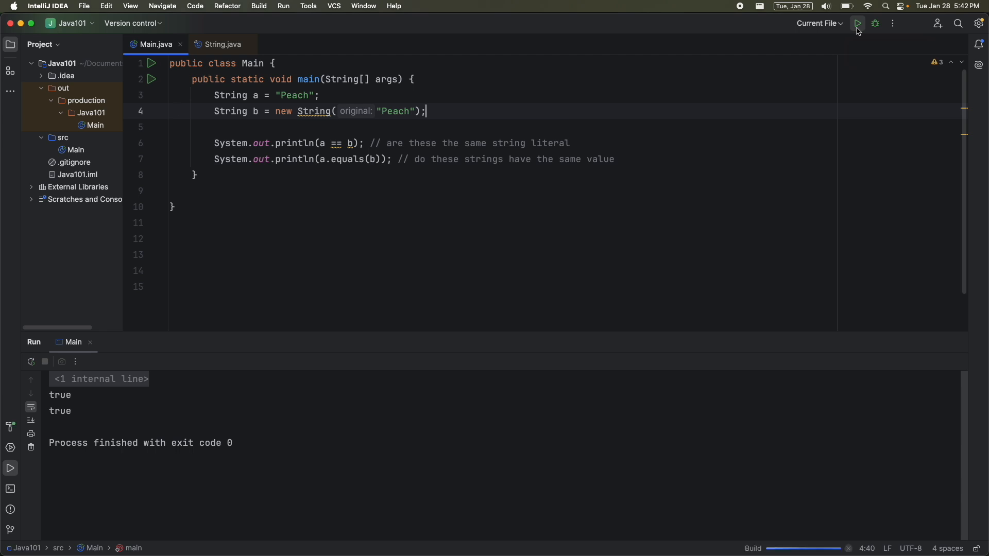
Select the false result in the output and begin a comment above b: 'new String does not get added…'
left_click(857, 23)
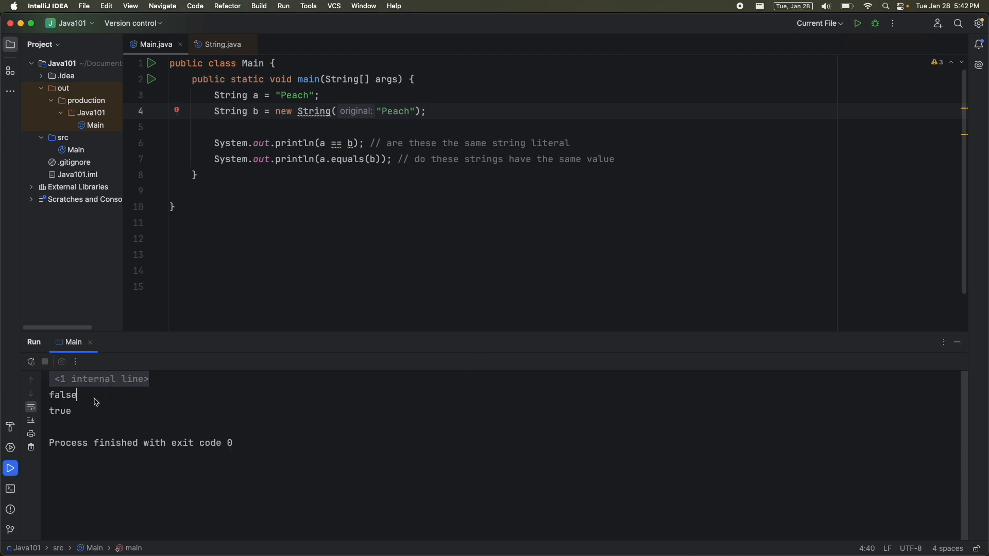
double_click(62, 395)
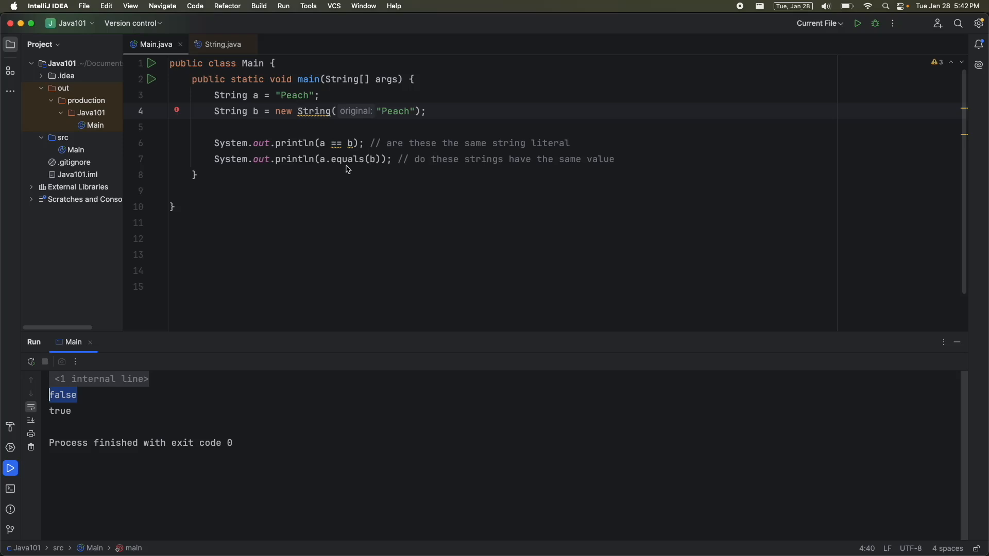
mouse_move(376, 159)
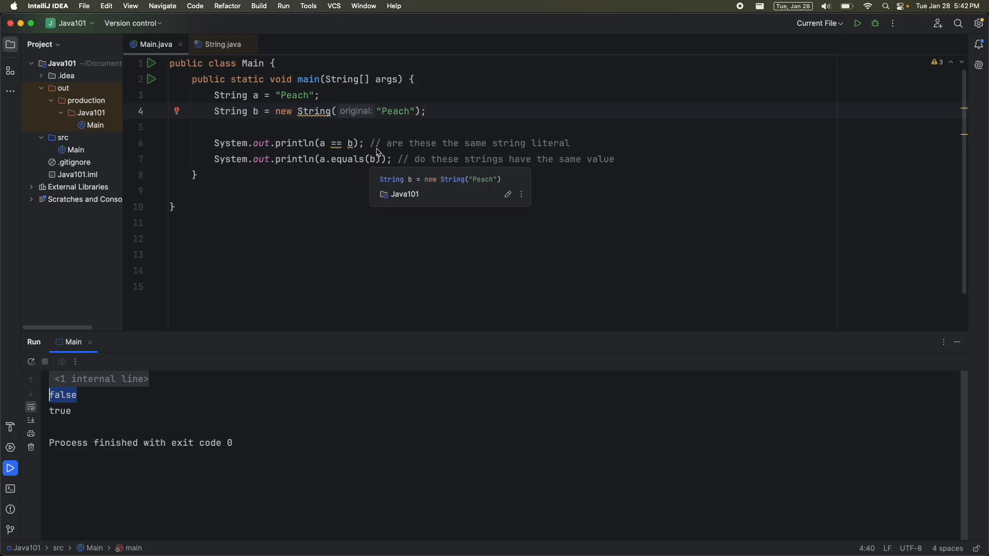
type("//new String does not")
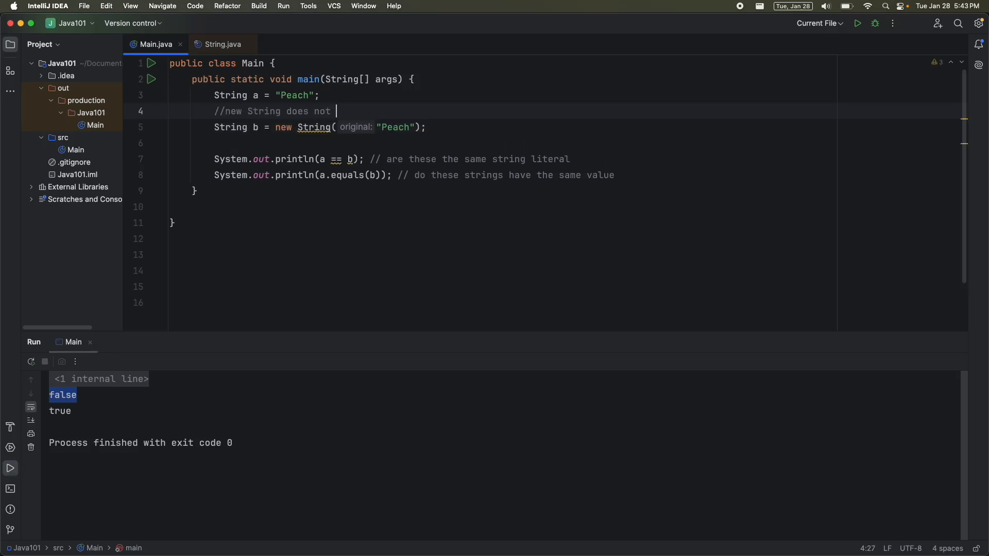
type("get added to the sri")
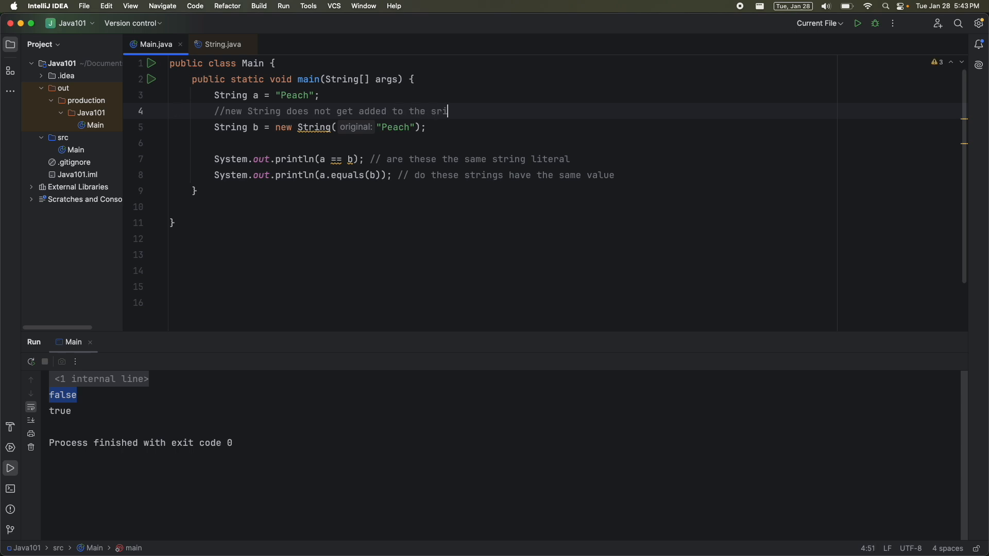